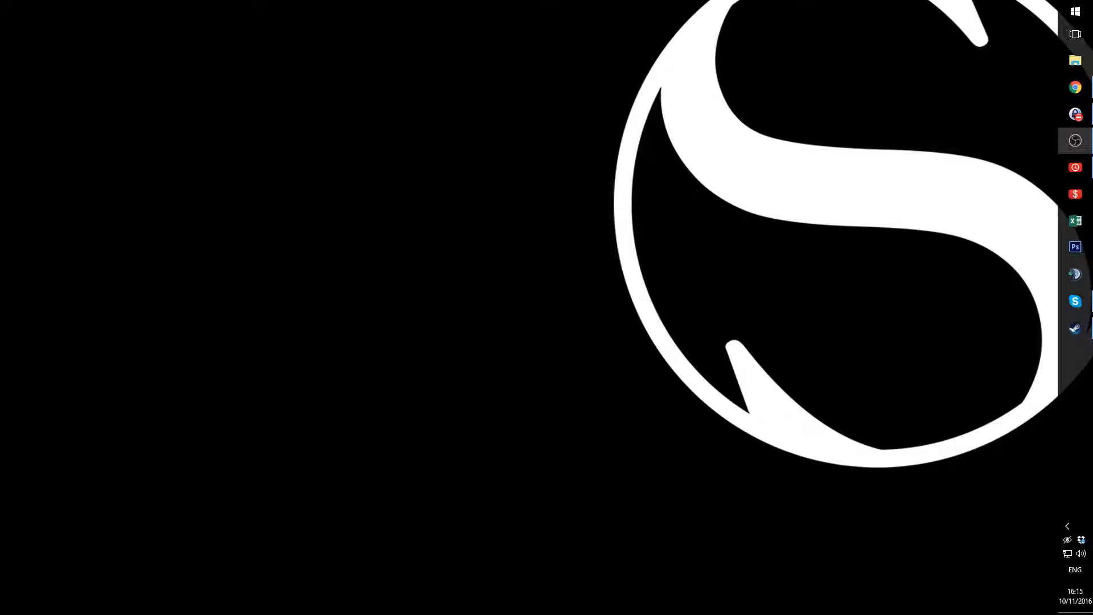
pyautogui.moveTo(949, 374)
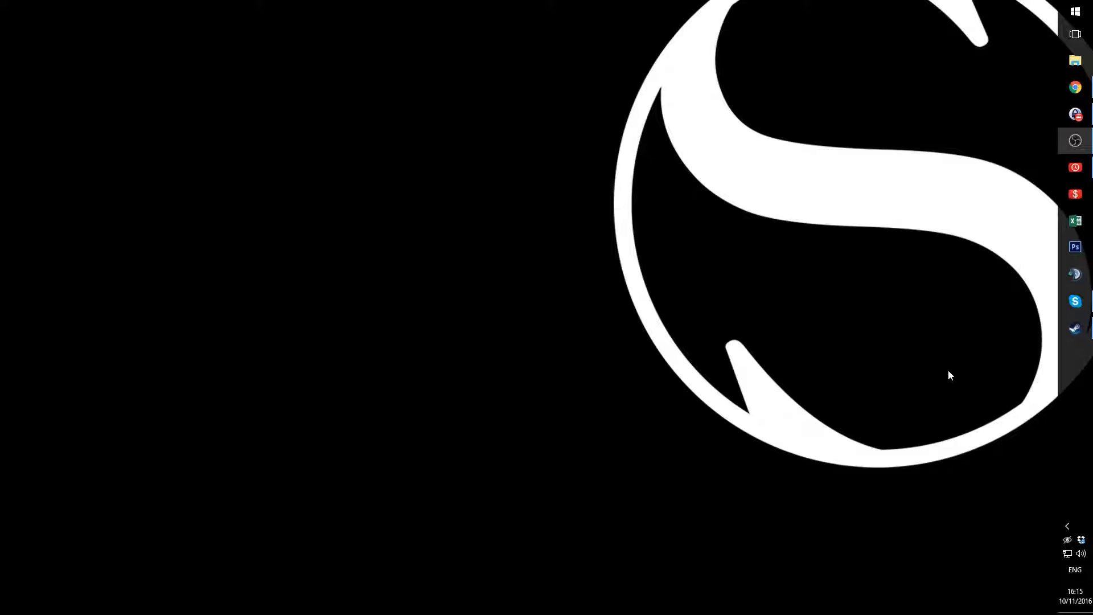
pyautogui.moveTo(964, 390)
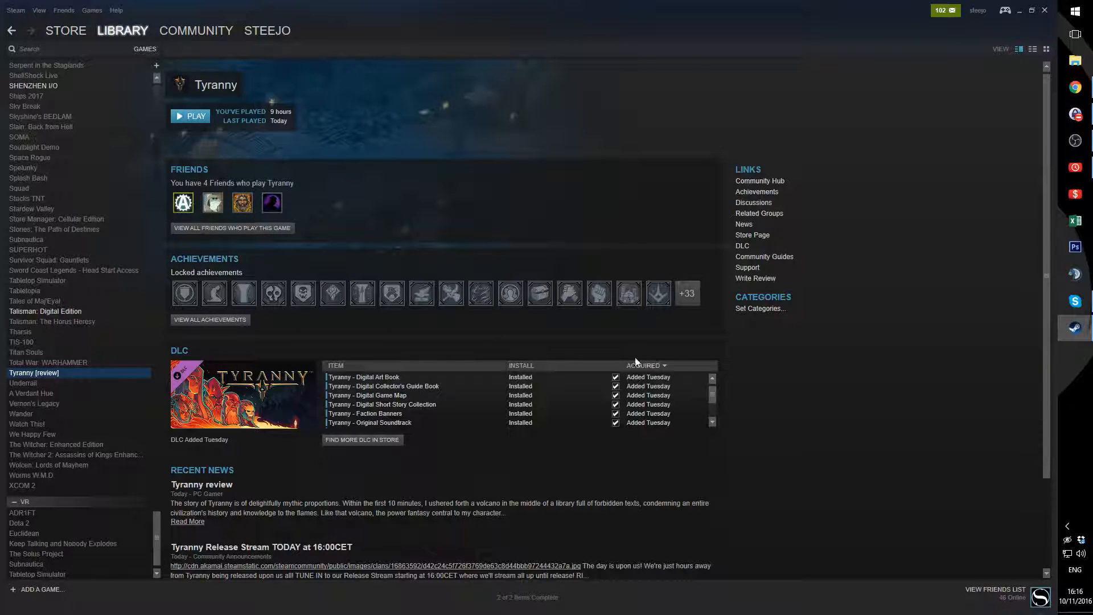
# Step: Browse Tyranny's local files from its Library context menu to reach the install folder
pyautogui.rightClick(33, 372)
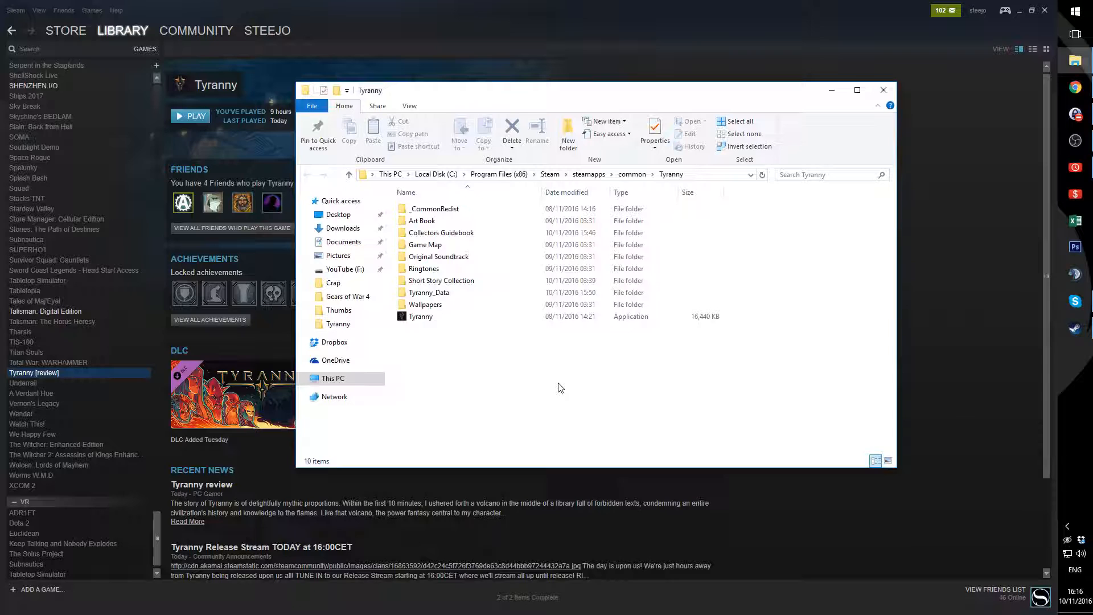
# Step: Select the Tyranny application file in the install folder, ready to launch
pyautogui.click(420, 315)
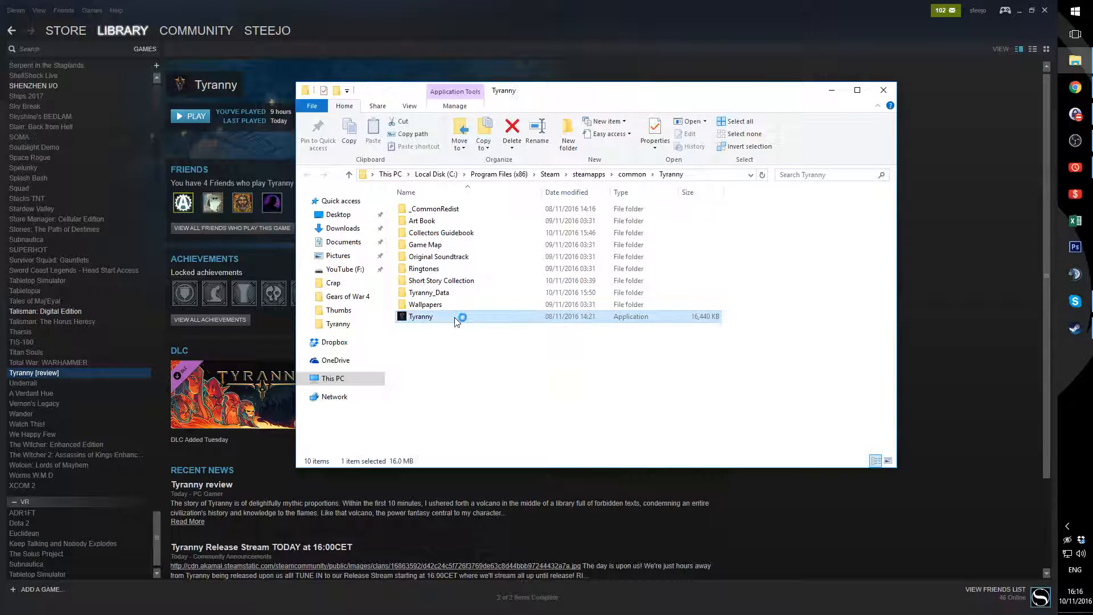